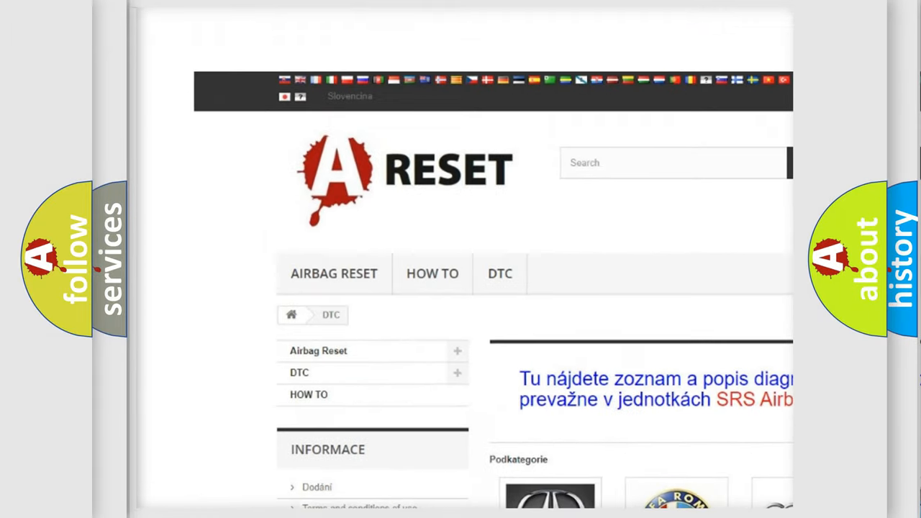
# Step: Open the Jeep DTC subcategory page and browse its list of diagnostic trouble code entries
pyautogui.scroll(-3)
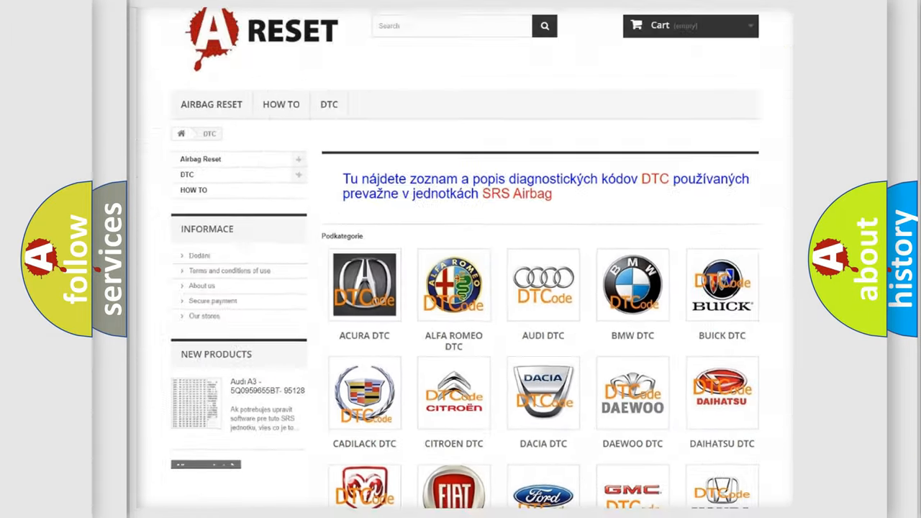
pyautogui.scroll(-3)
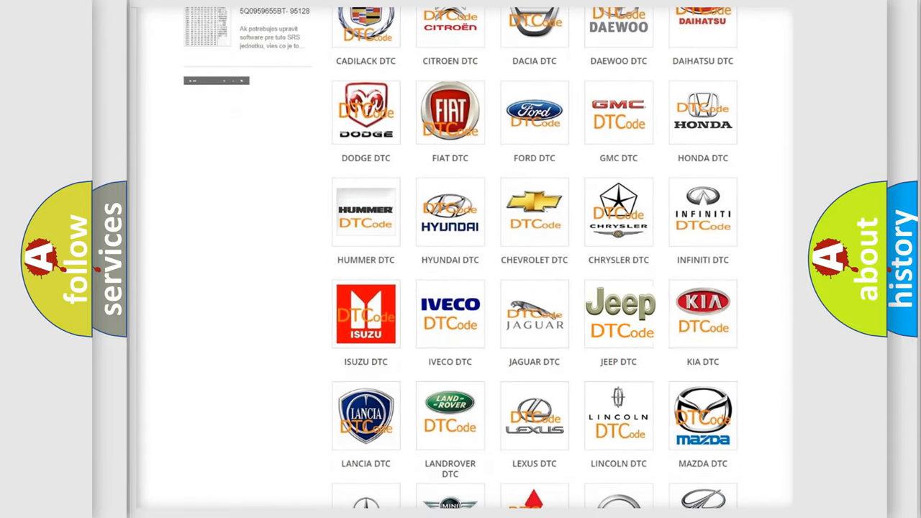
pyautogui.click(618, 314)
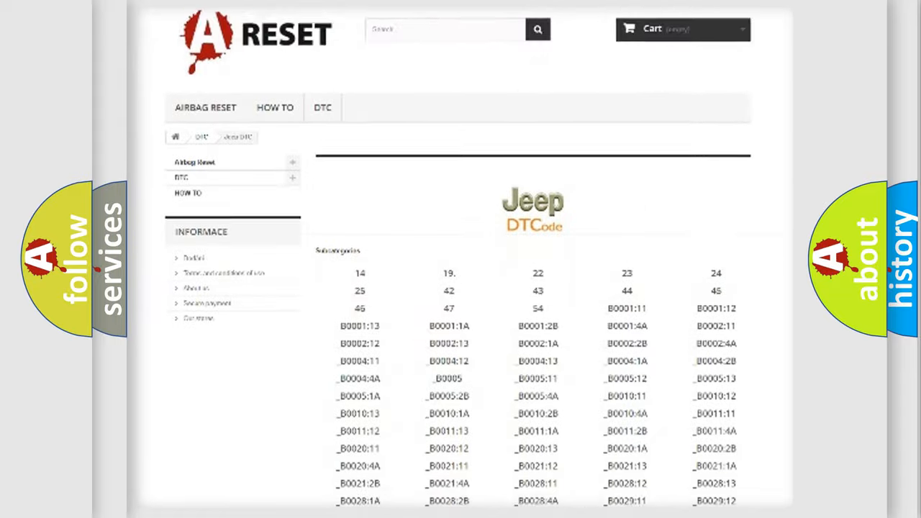
pyautogui.scroll(-3)
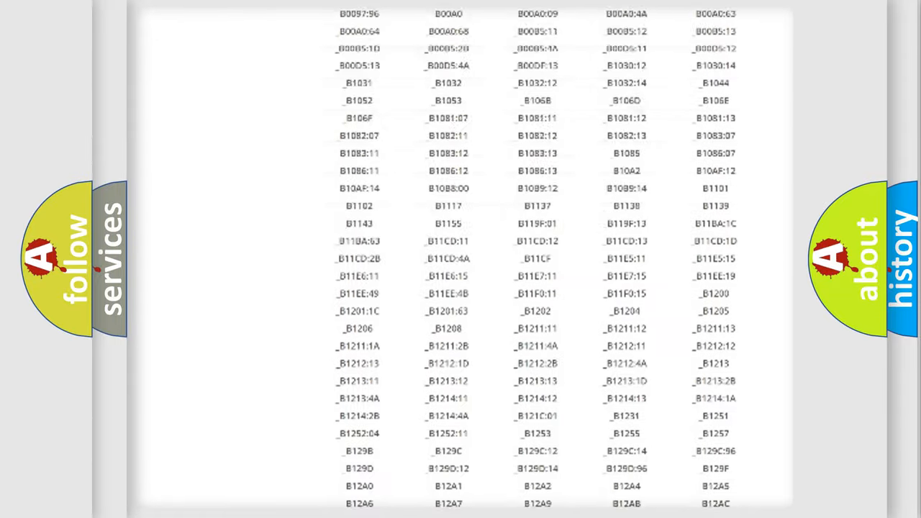
pyautogui.scroll(3)
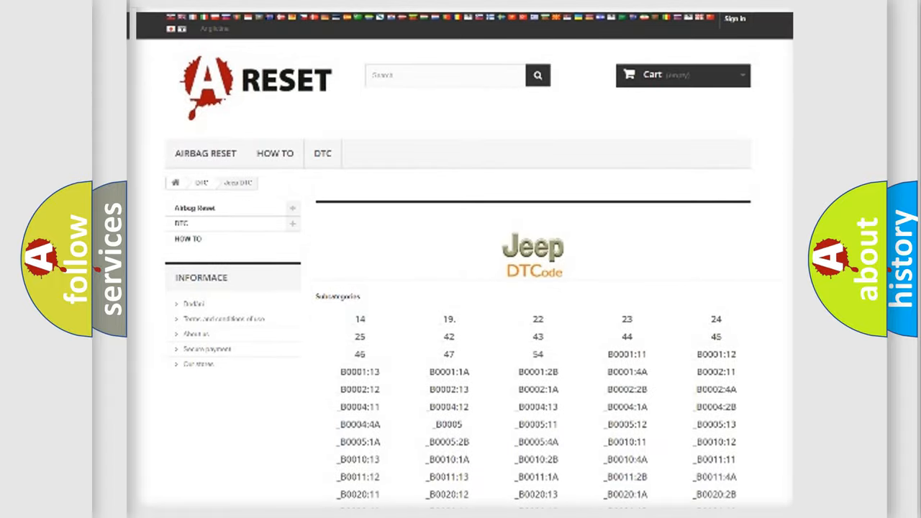